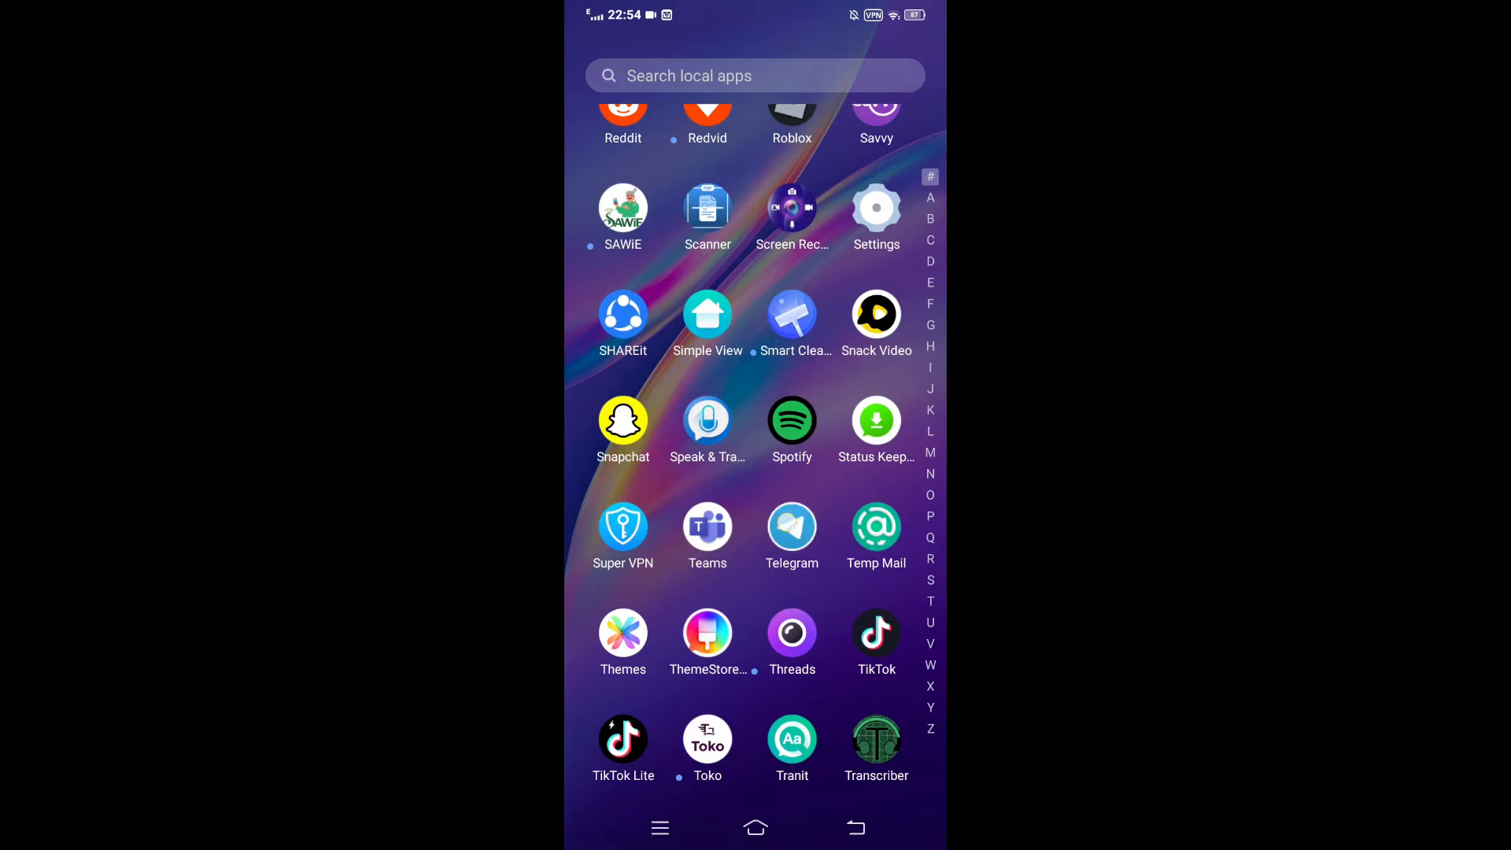
Launch Telegram from the launcher and reach its Settings page via the main menu
left_click(792, 529)
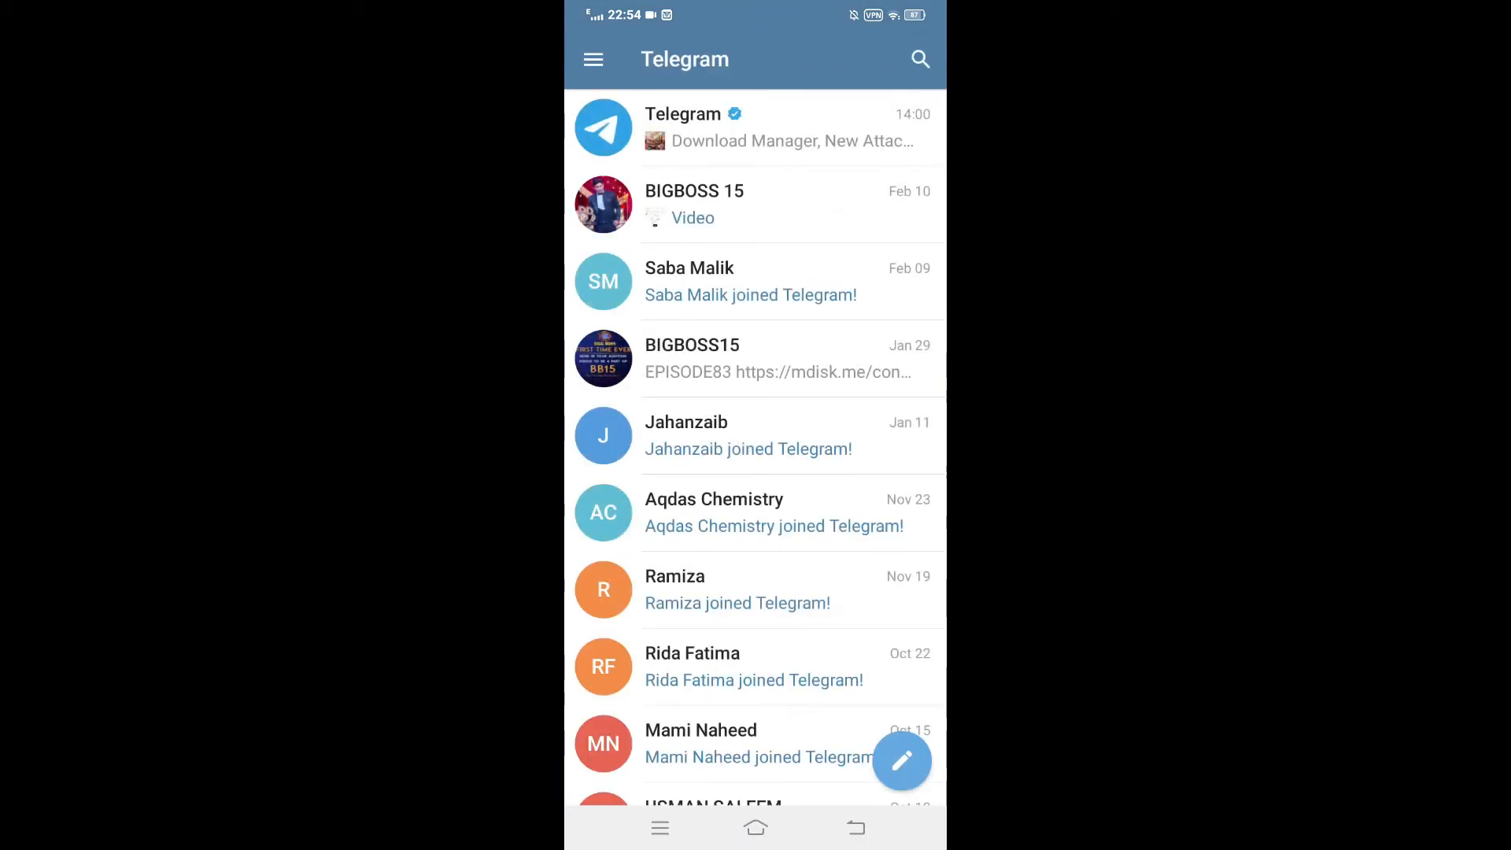
left_click(593, 58)
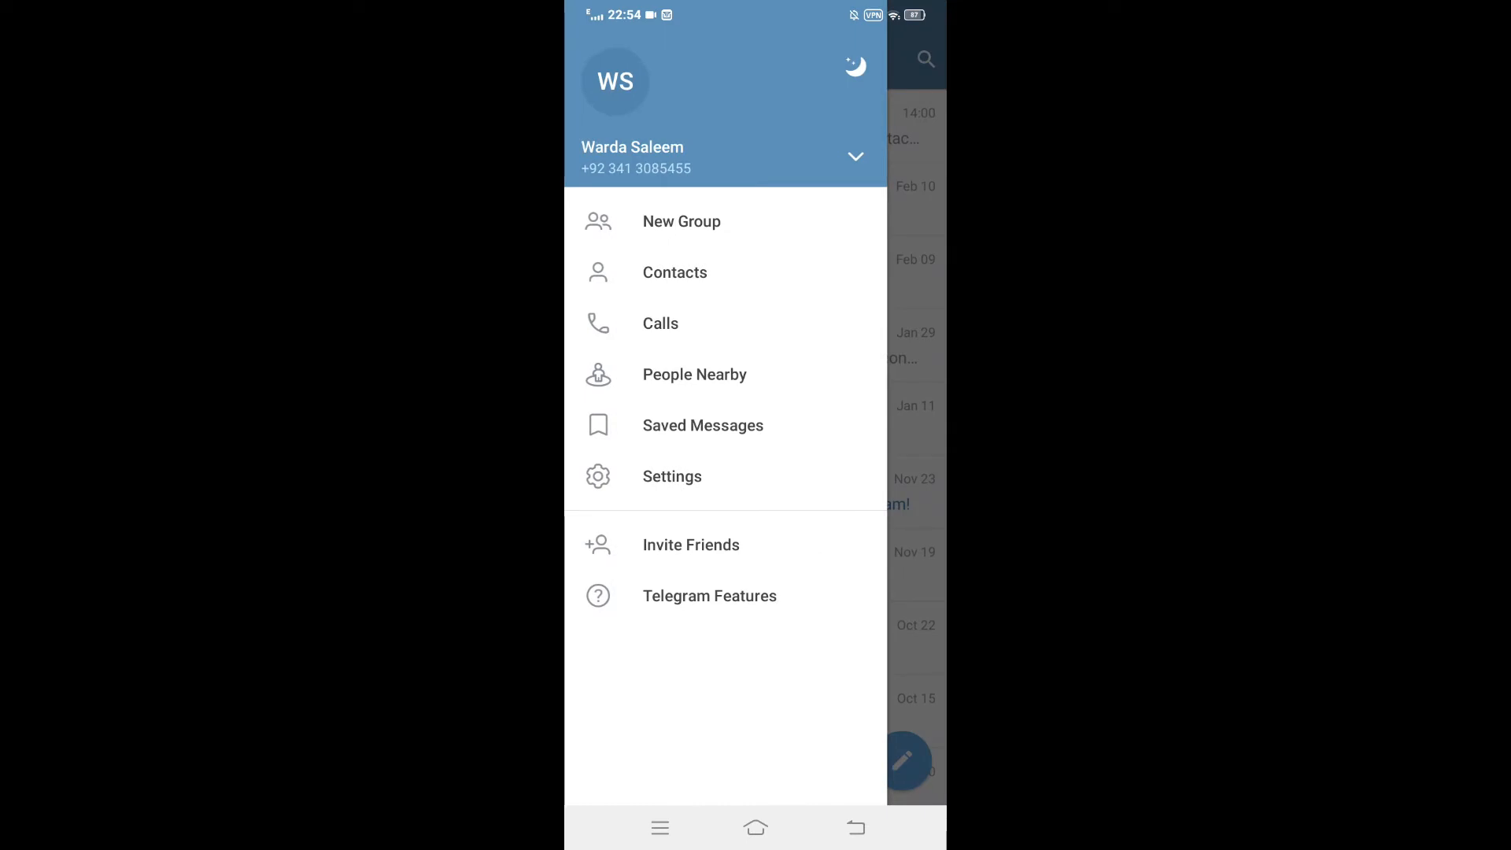
left_click(673, 476)
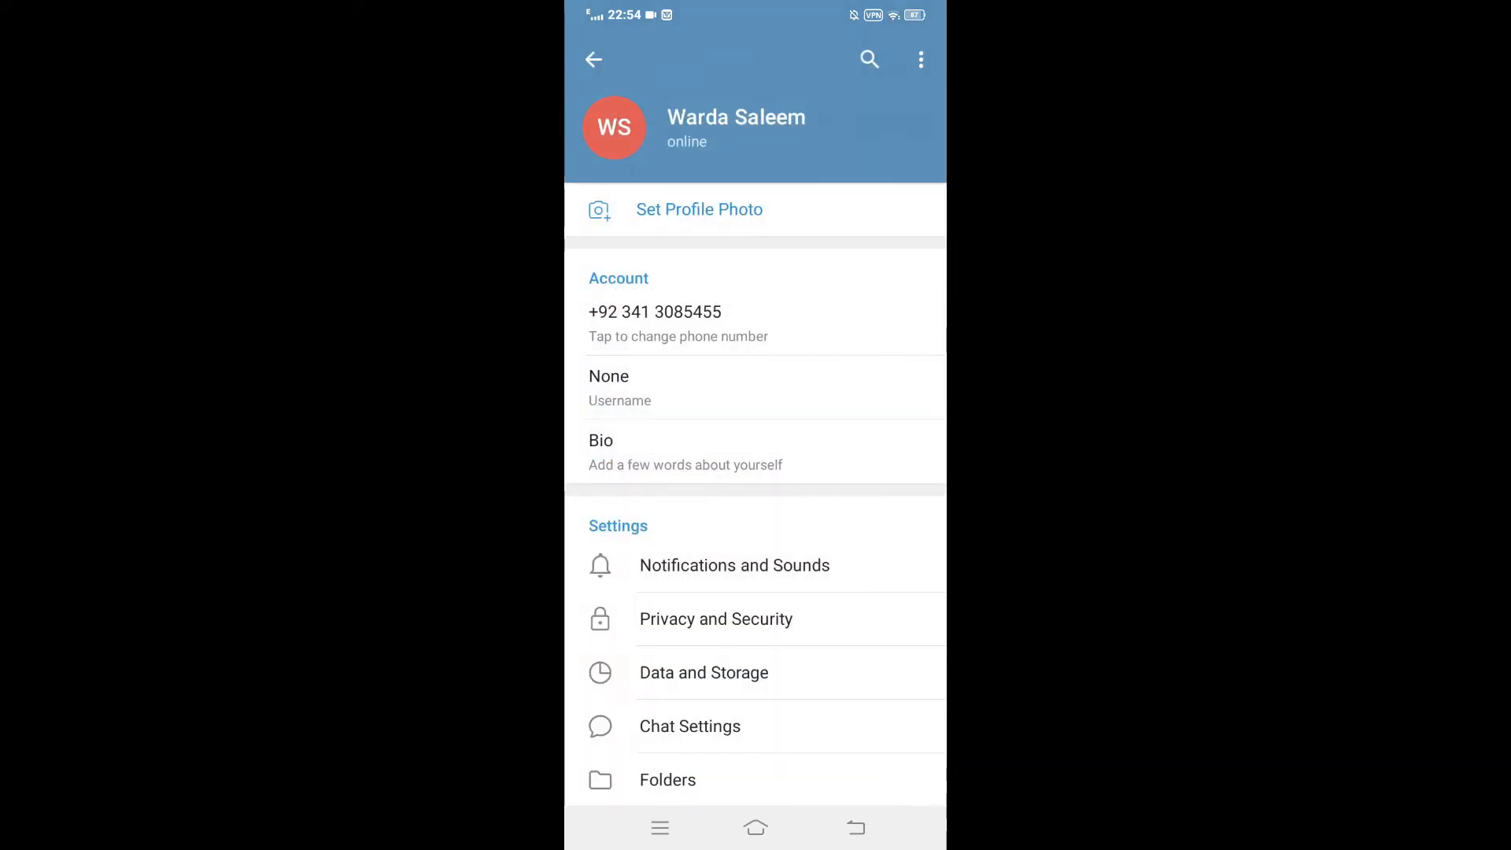
scroll("up", 3)
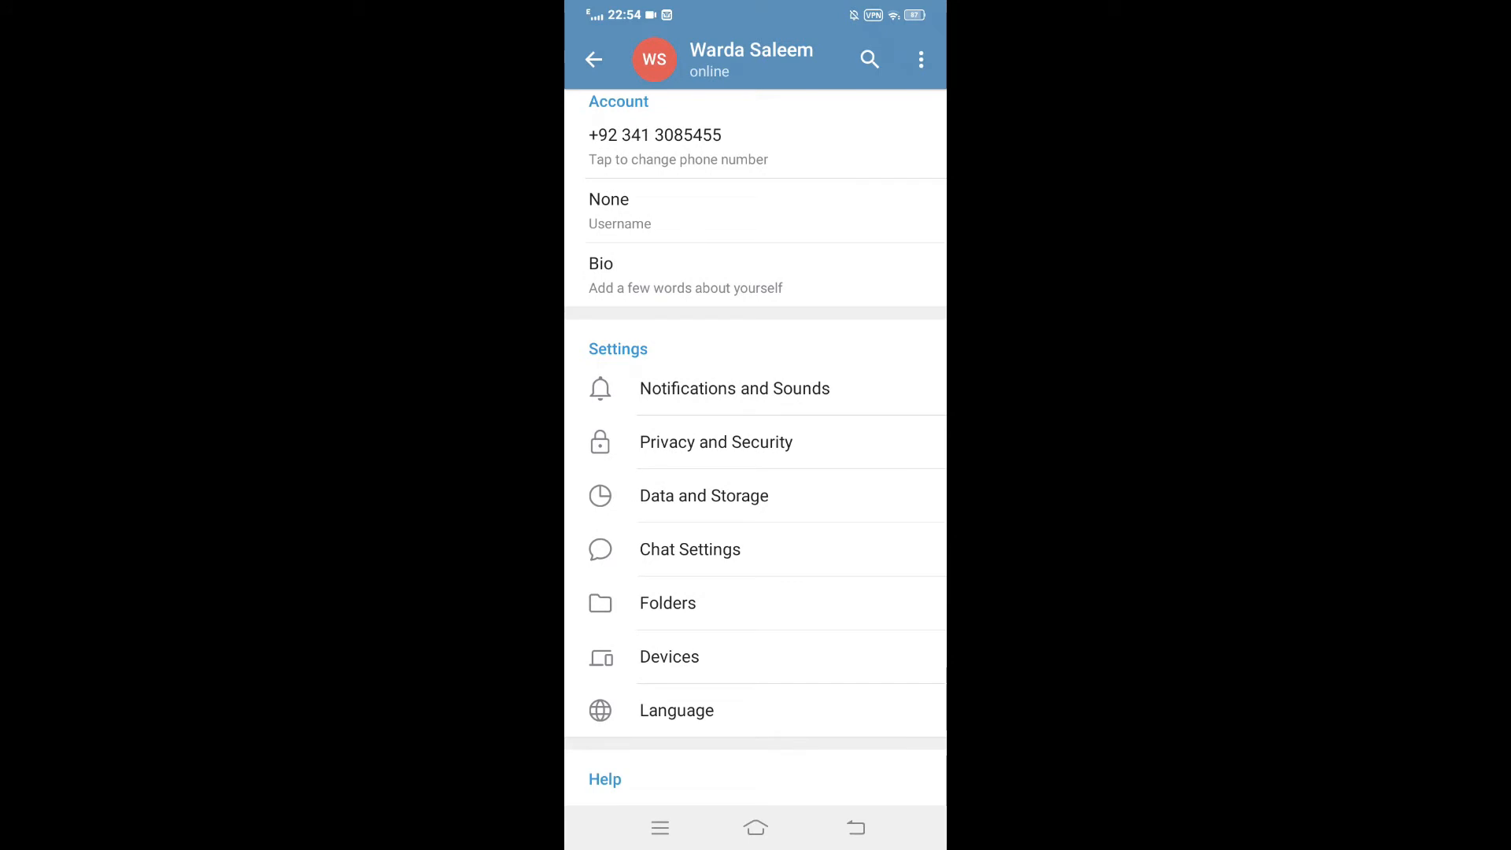
Review the Chat Settings options, then back out of Telegram to the home screen
left_click(689, 550)
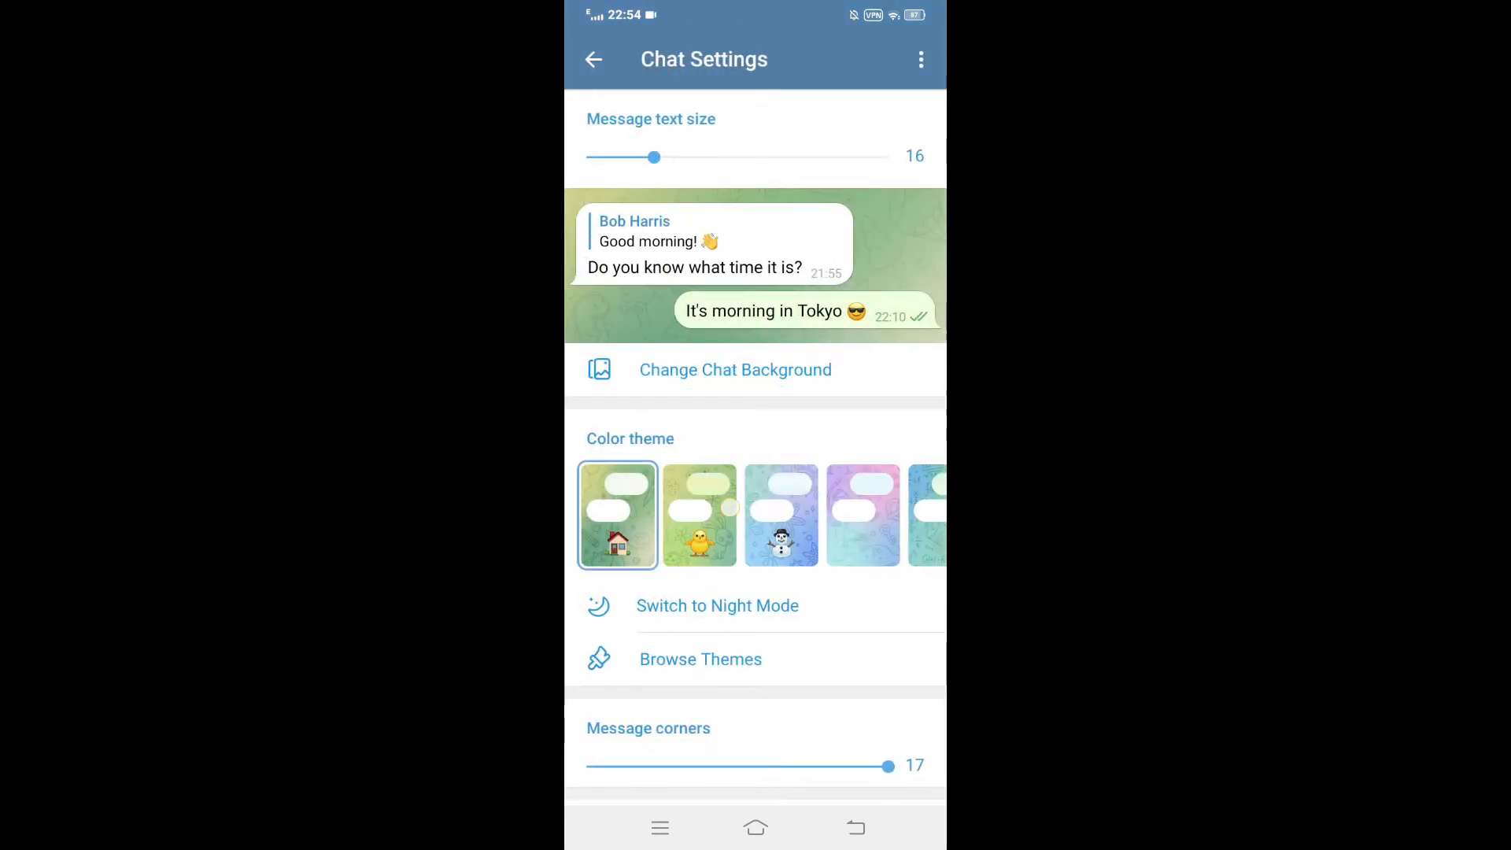
scroll("down", 3)
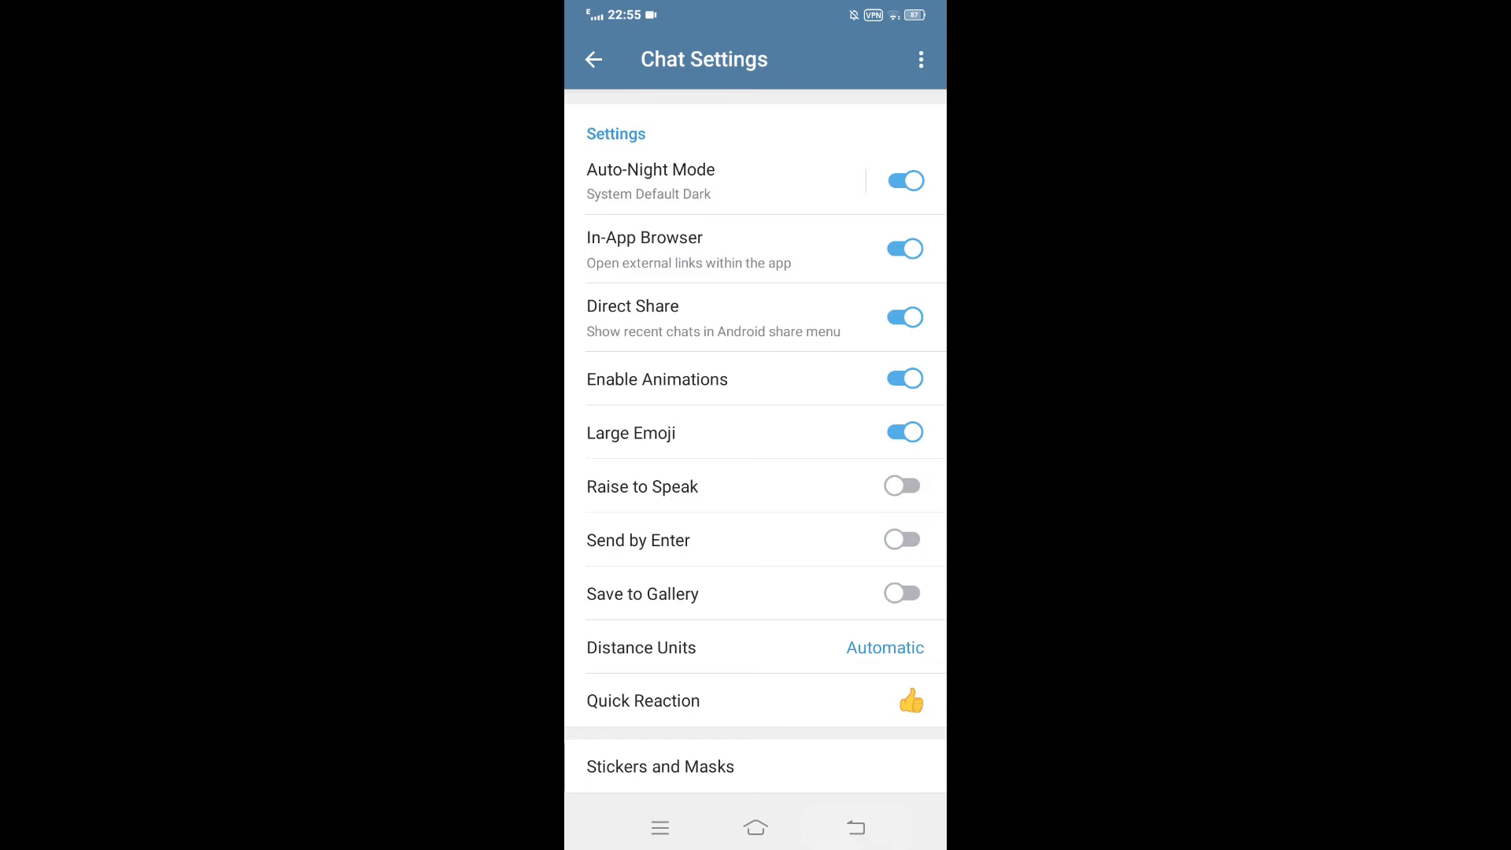
left_click(593, 58)
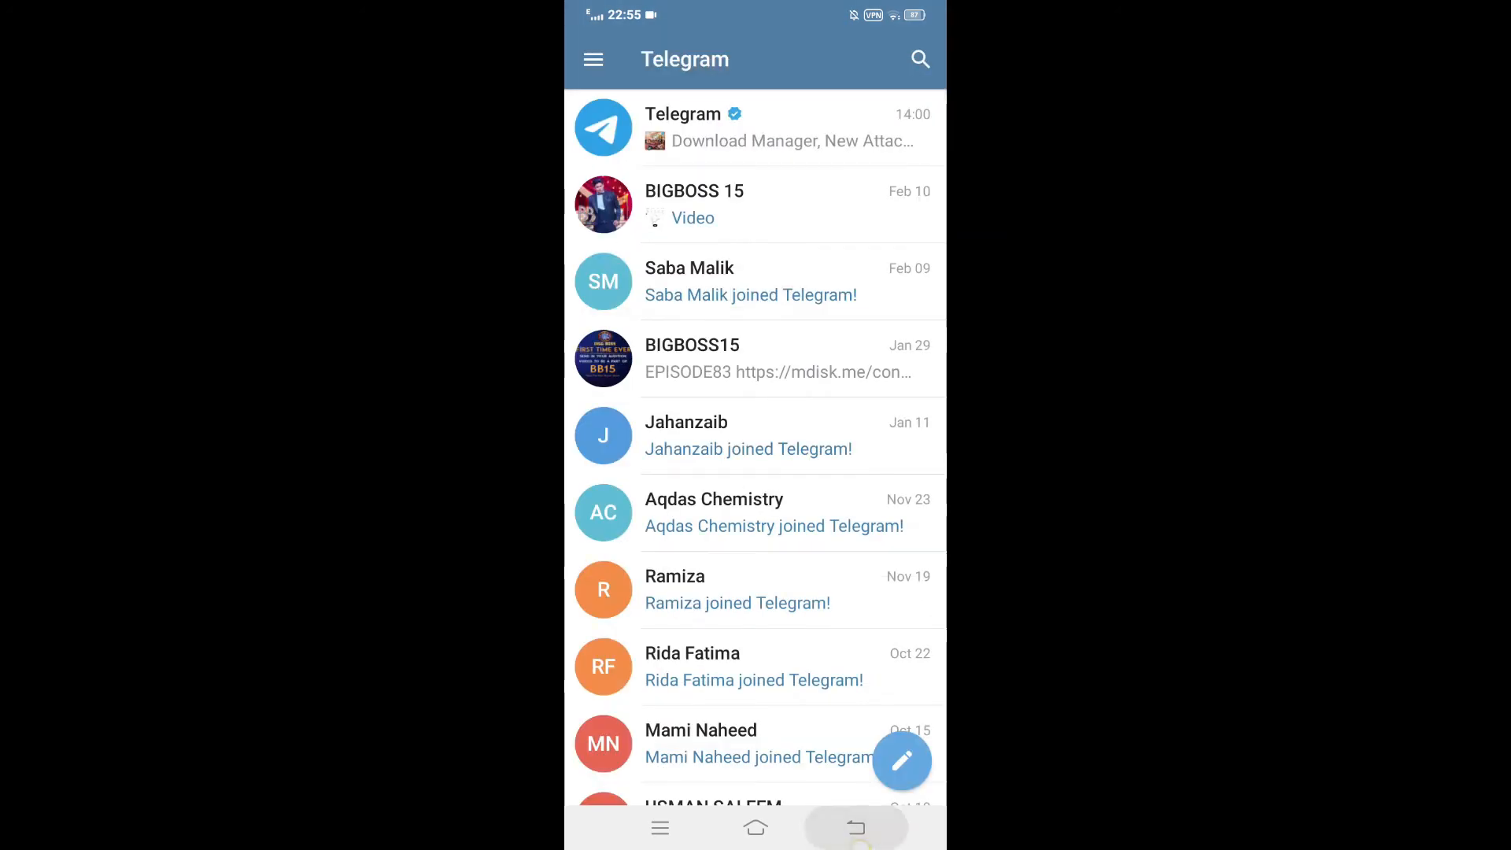
left_click(754, 826)
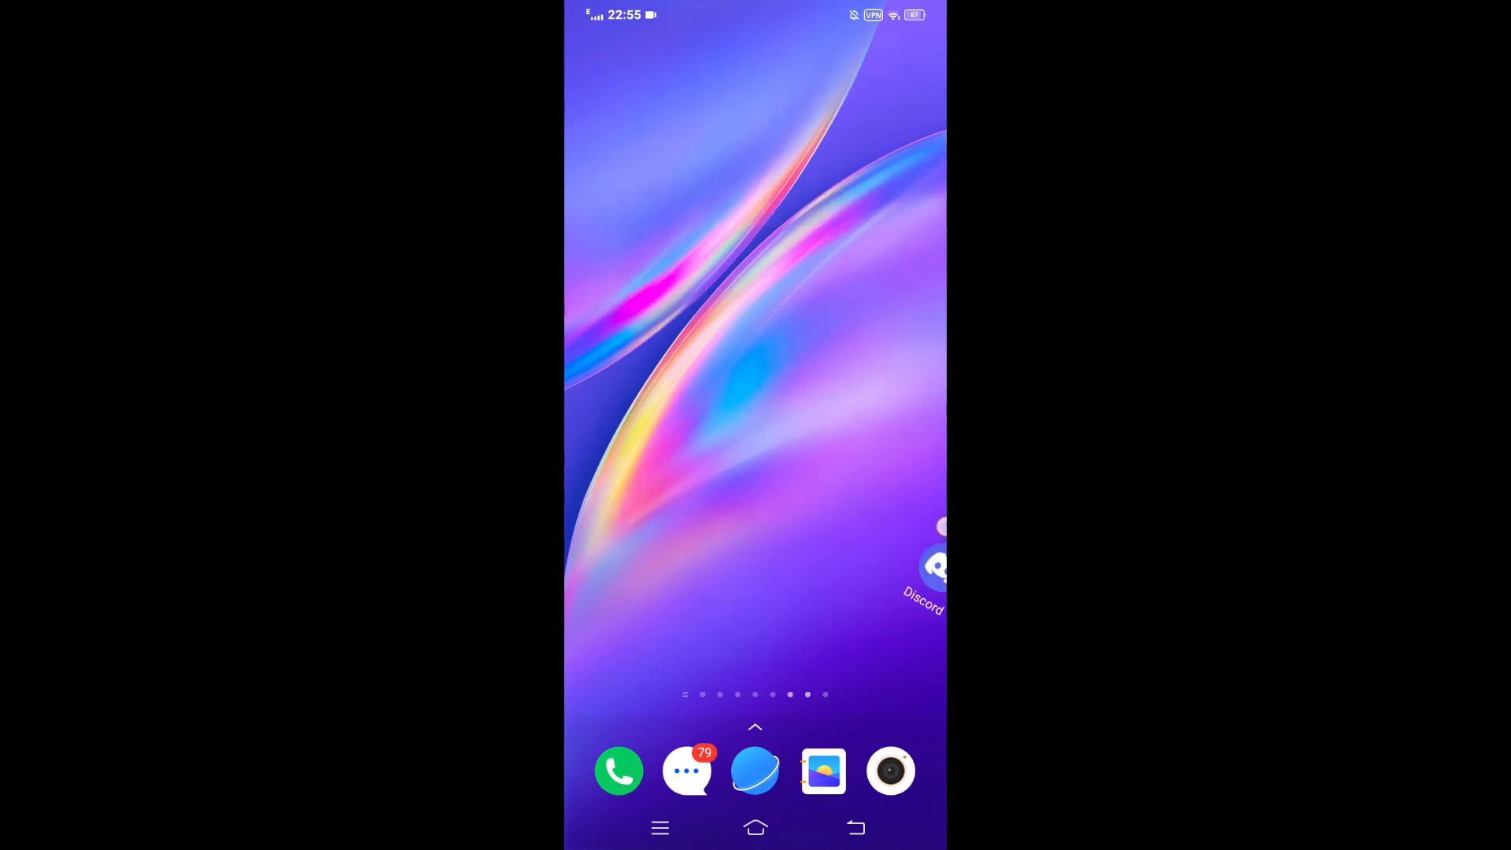
Search Google for 'telegram support' in Chrome and land on the telegram.org support form
left_click(754, 770)
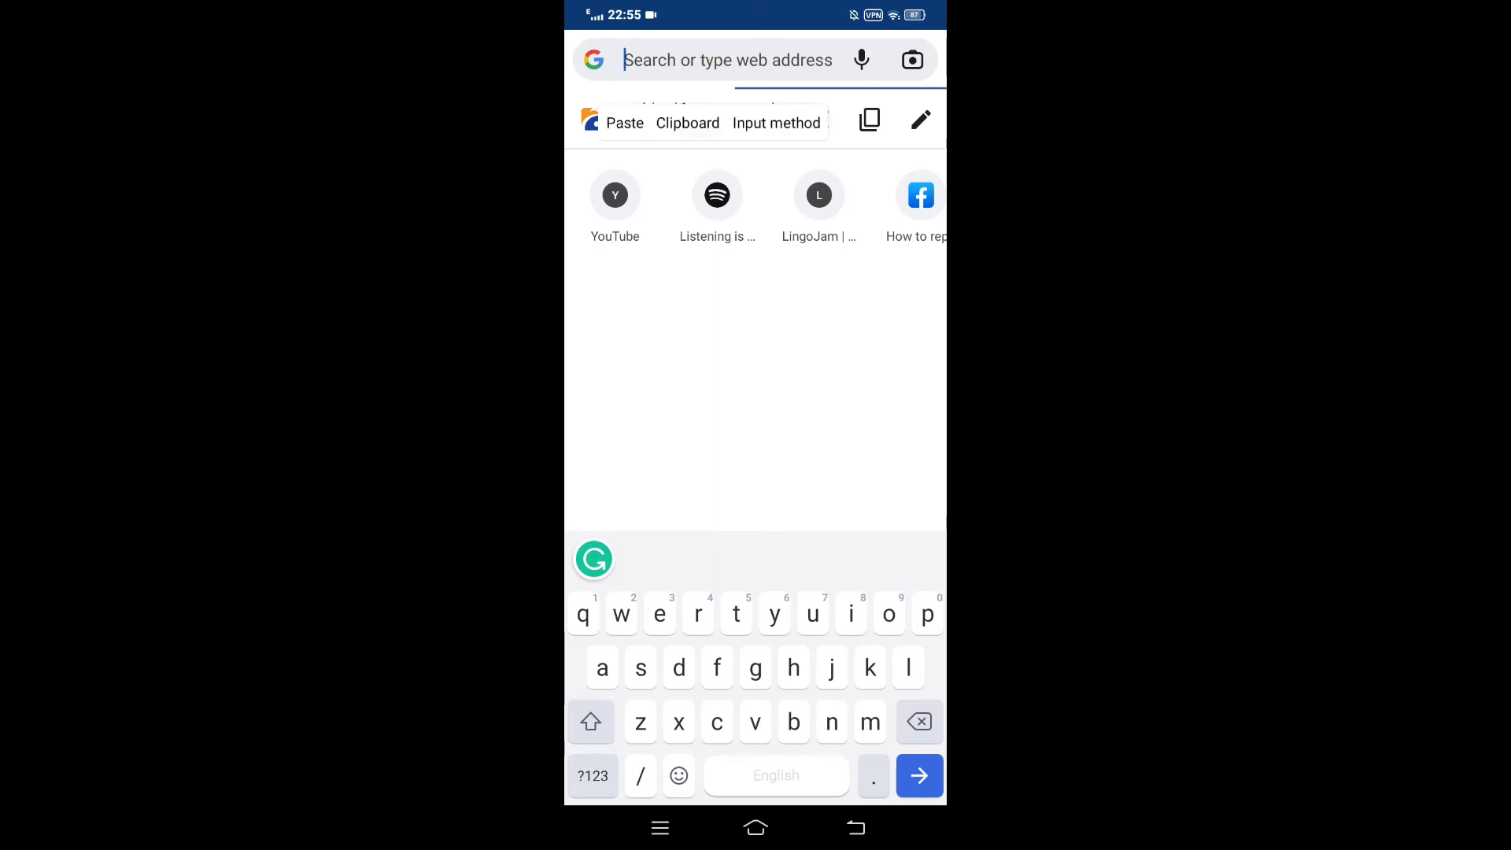
left_click(735, 615)
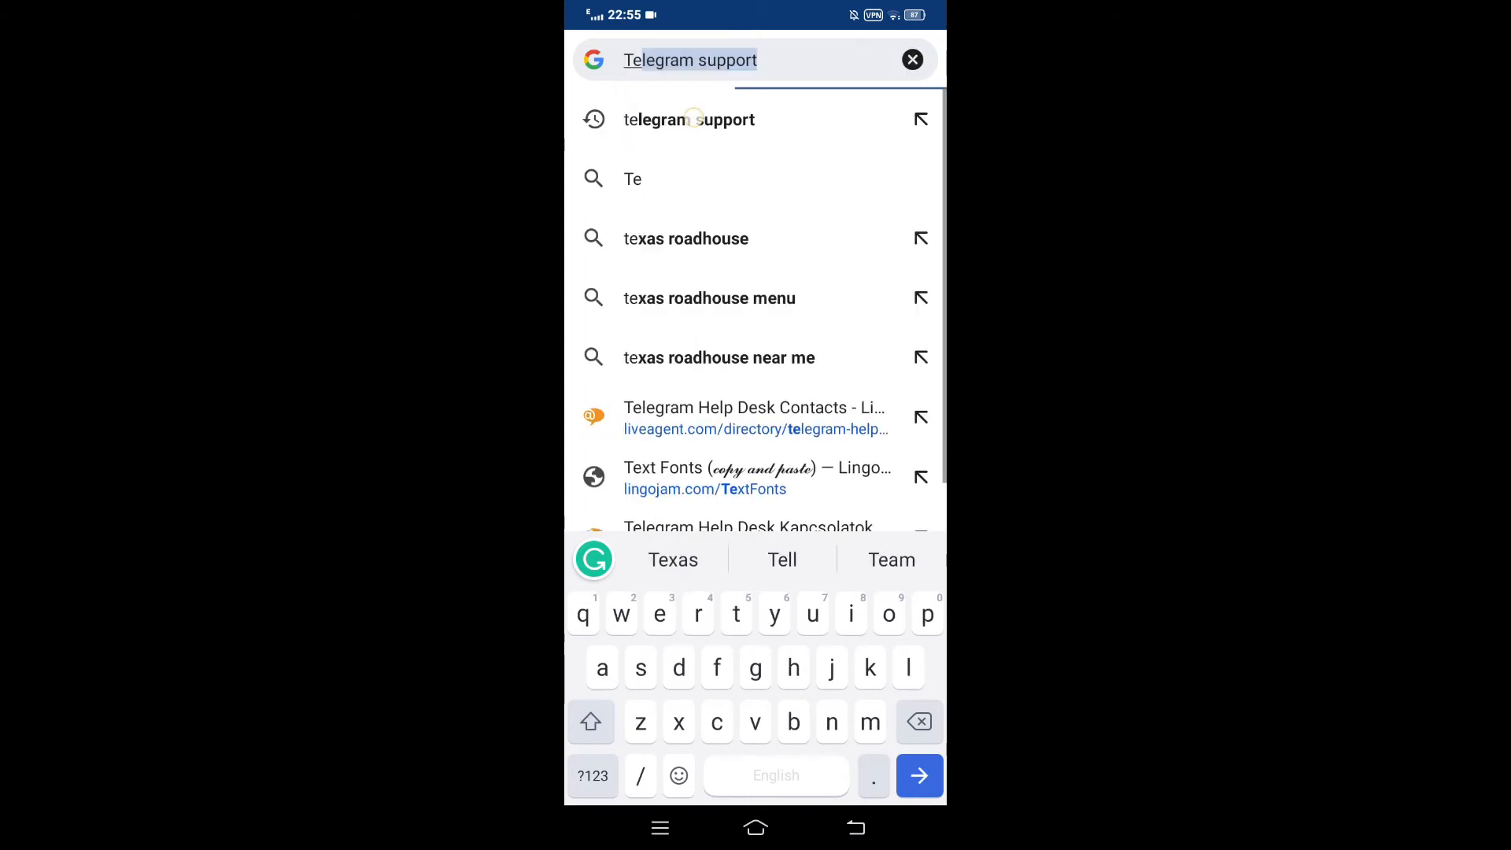
left_click(918, 776)
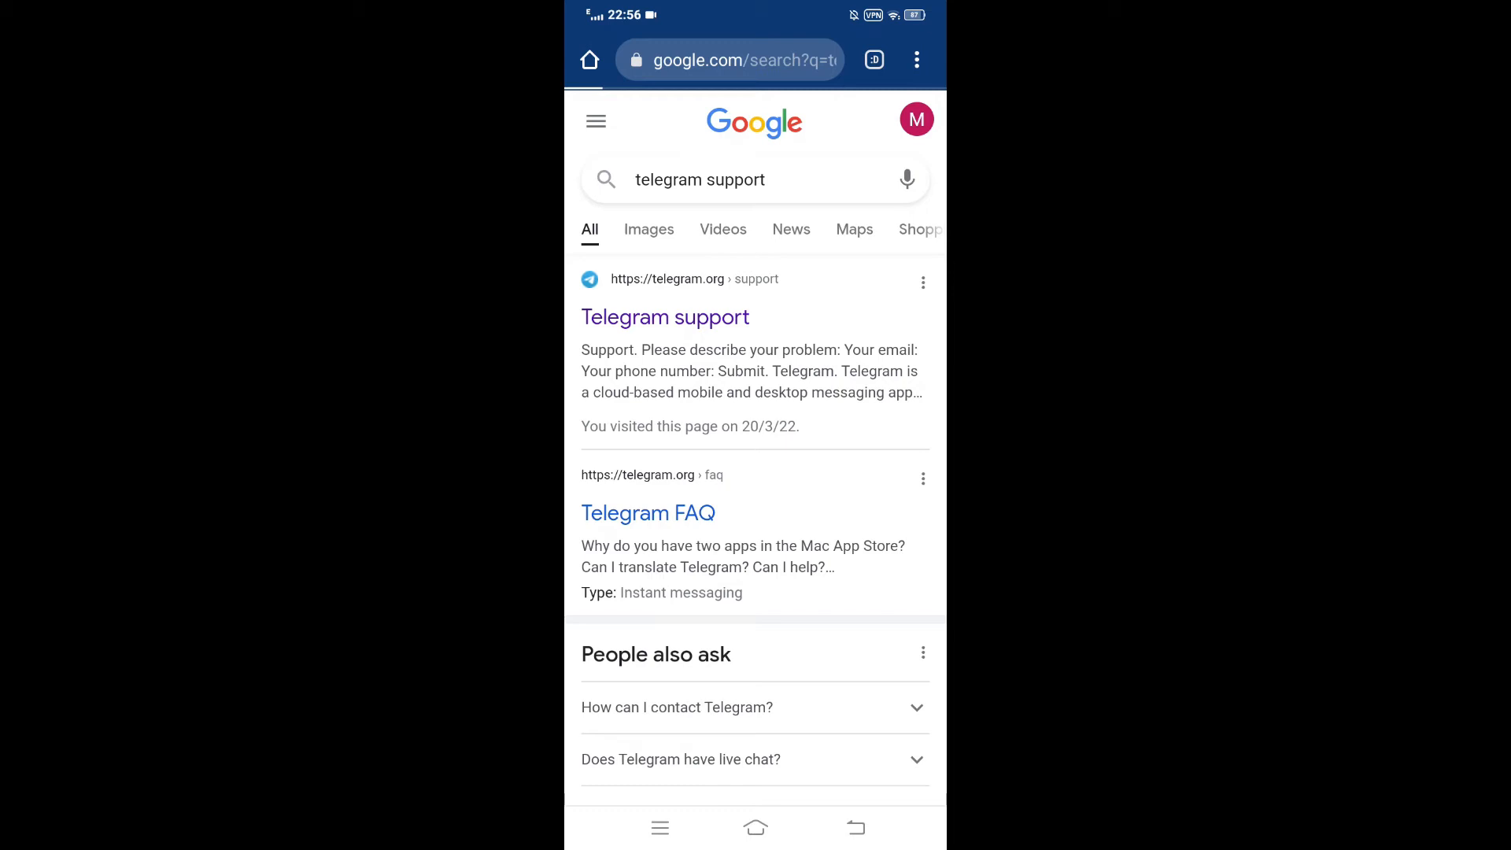
left_click(664, 317)
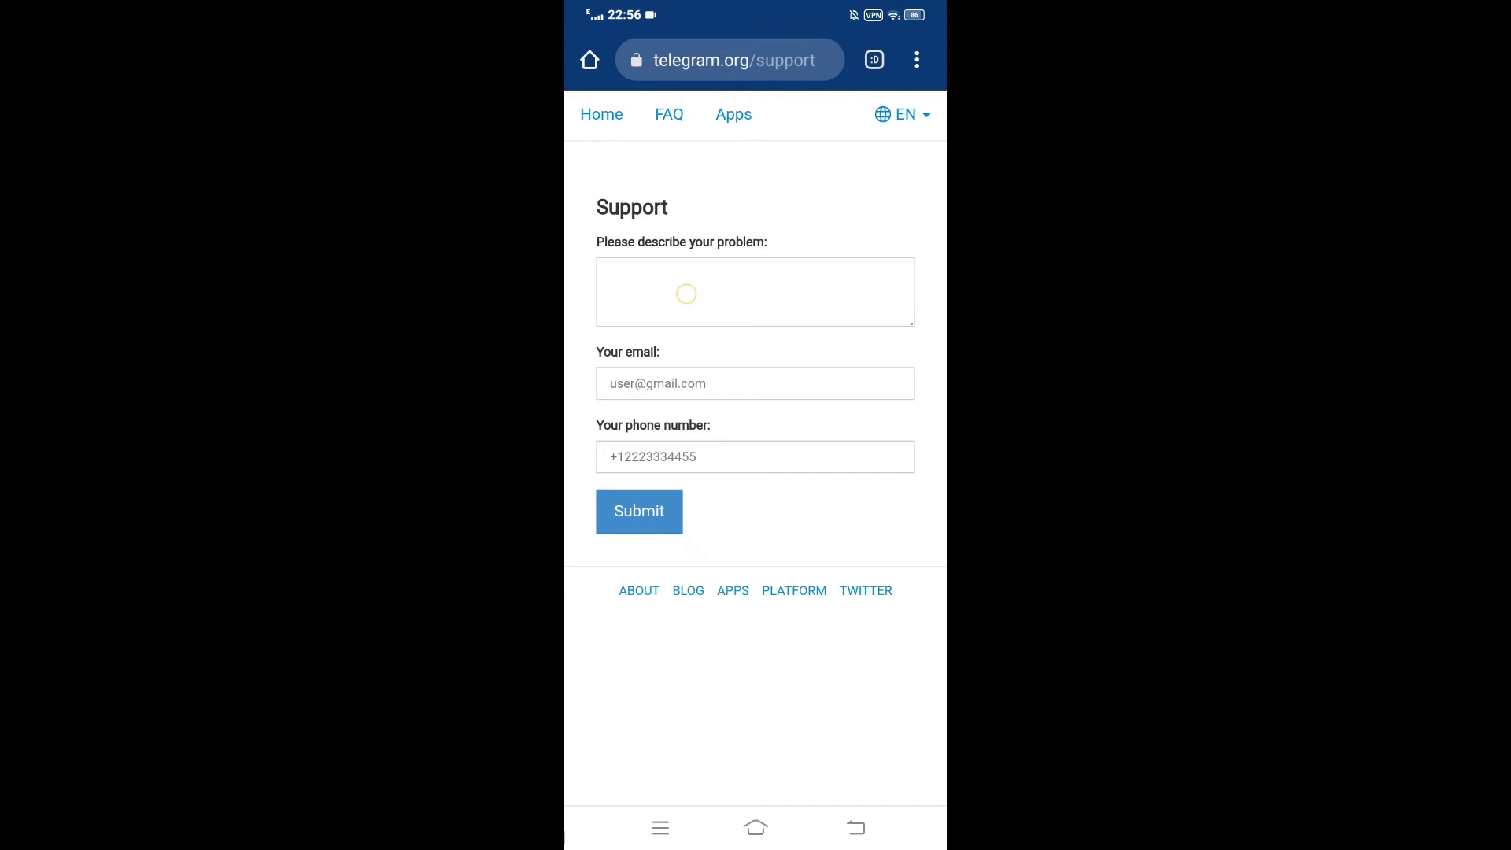
Write 'Dear telegram support team please get me back my deleted all conversation...' as the problem description
left_click(754, 291)
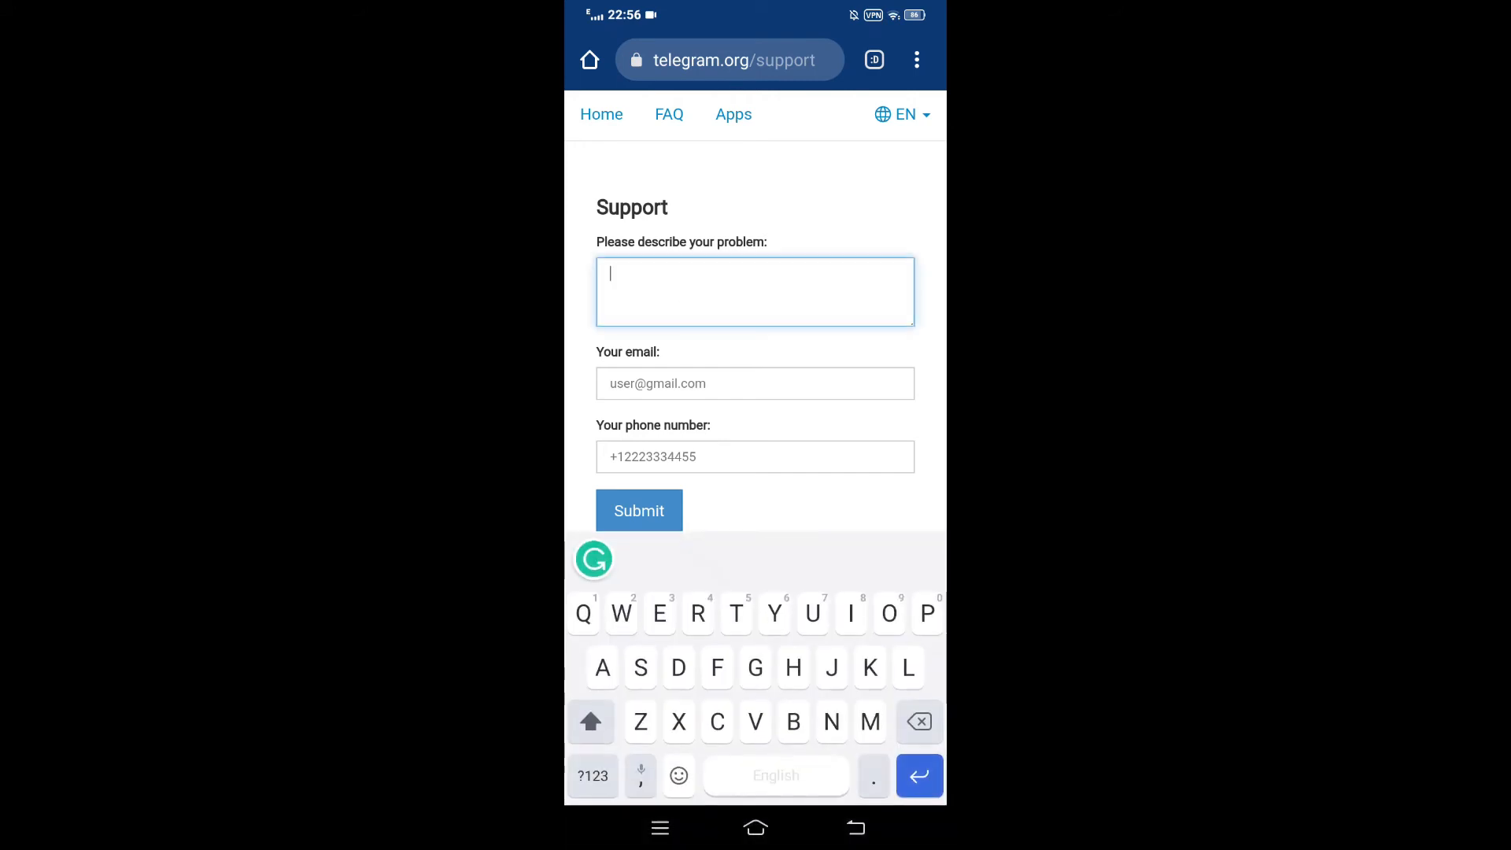
type("Dear telegram support team please get me back my deleted all conversation. I am not getting to recover that. please help me")
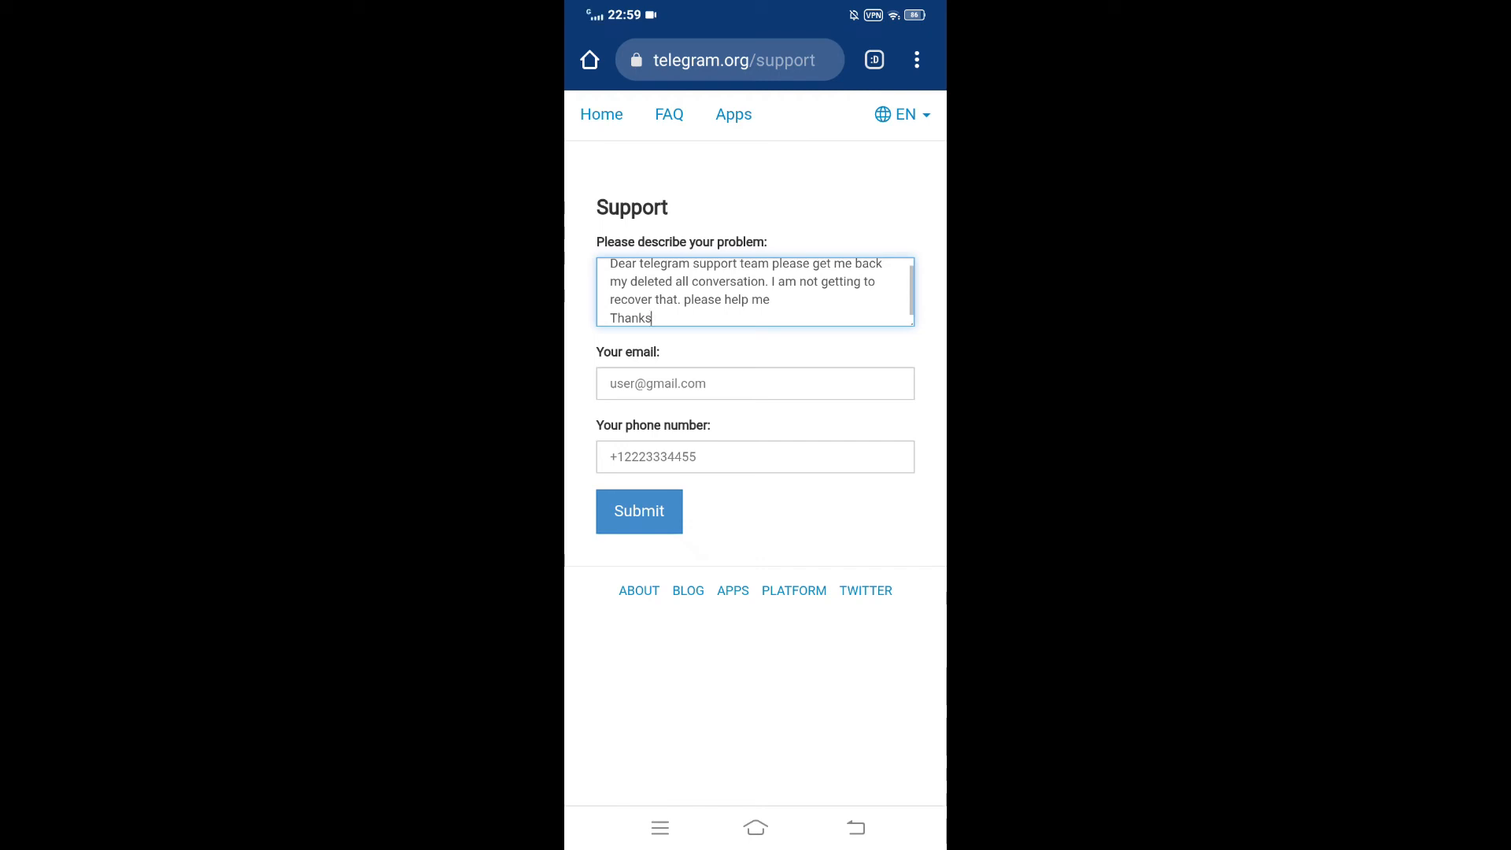
left_click(754, 382)
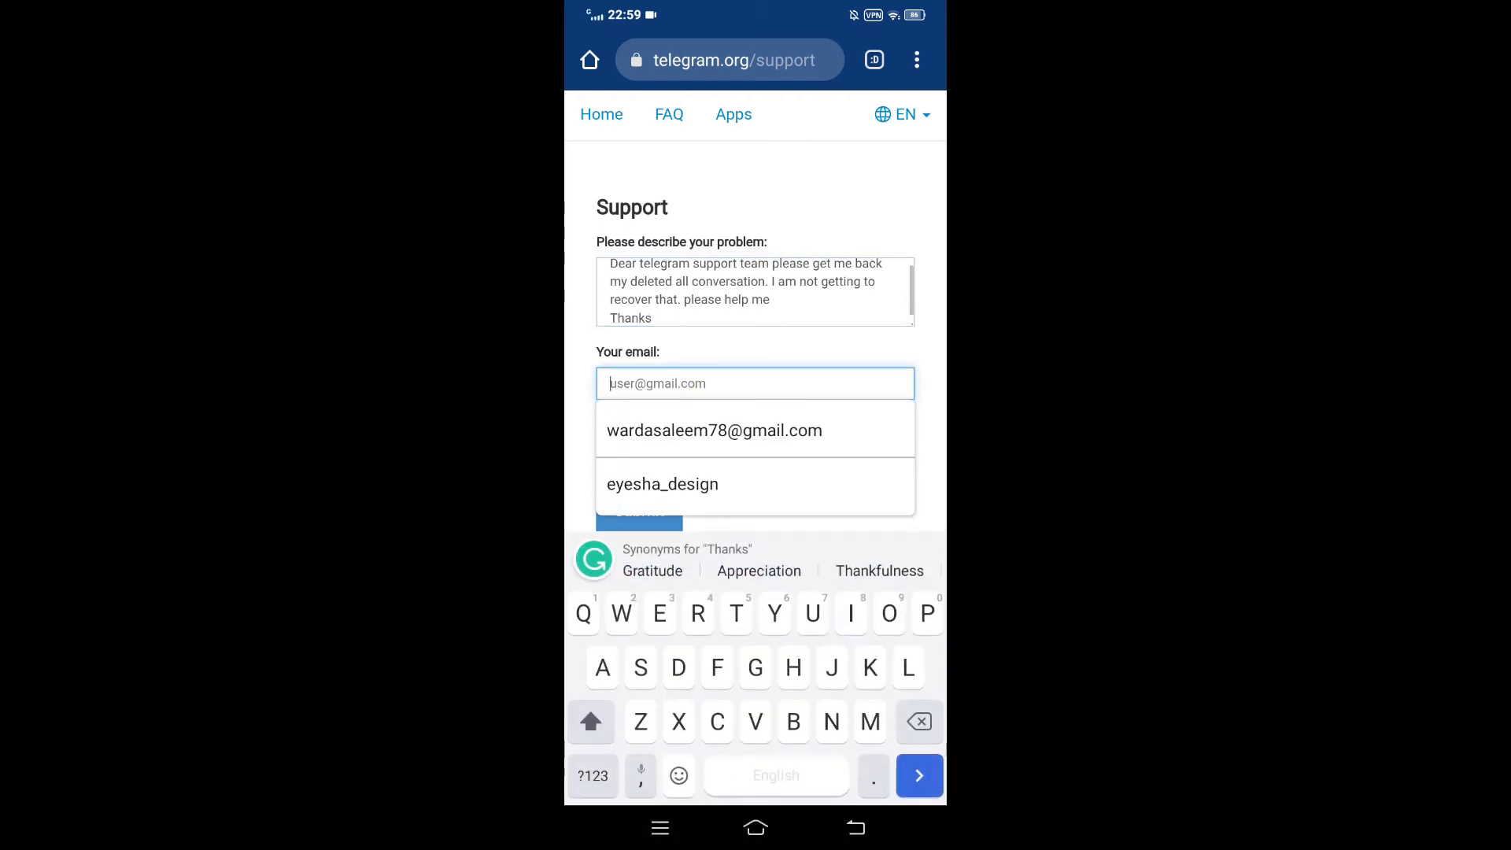
Fill the email with the saved address and phone number, then return to the search results
left_click(754, 293)
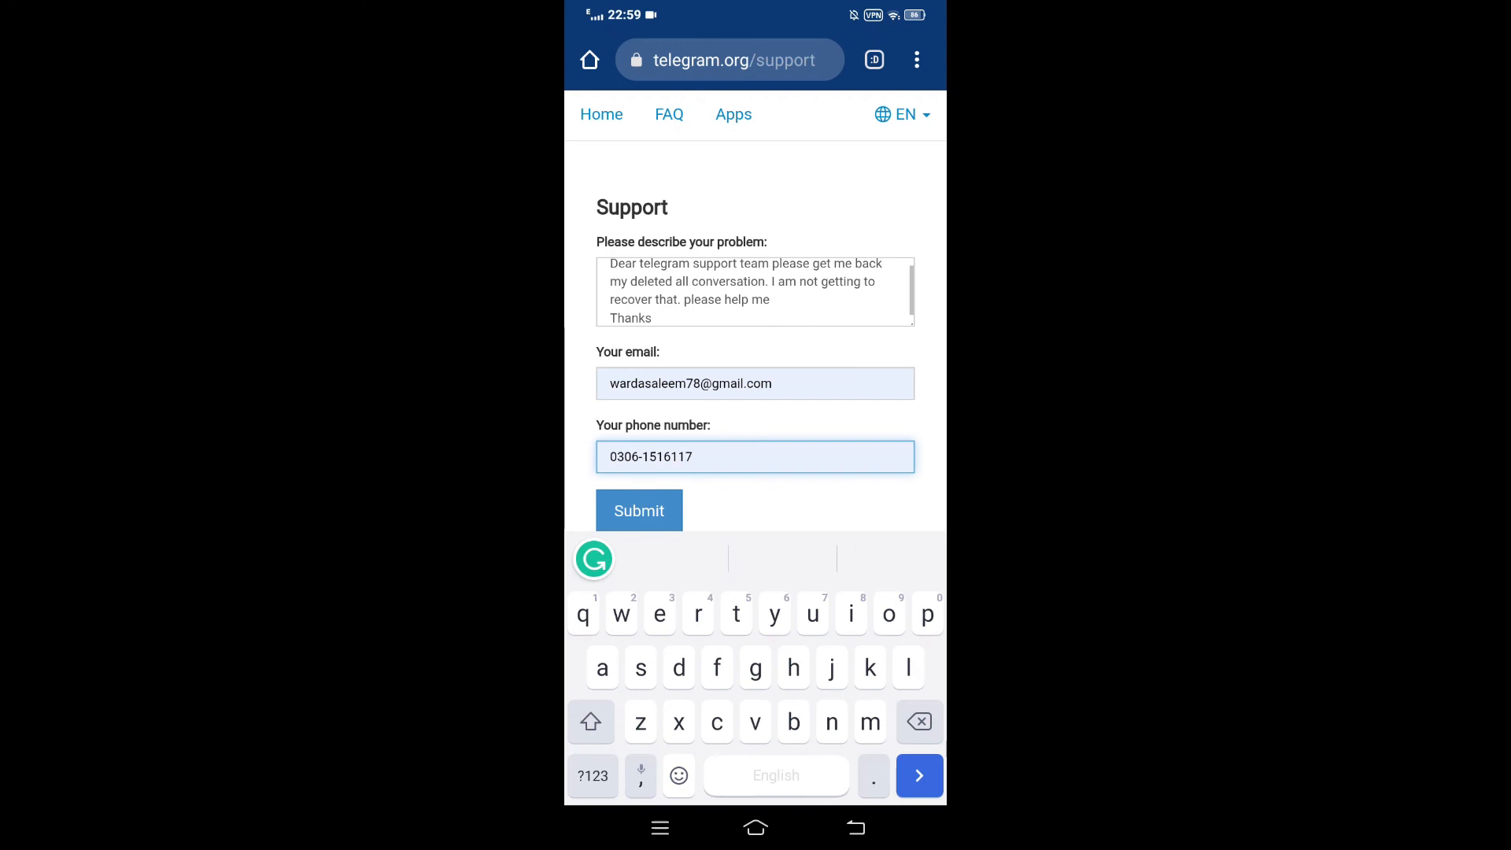
left_click(853, 826)
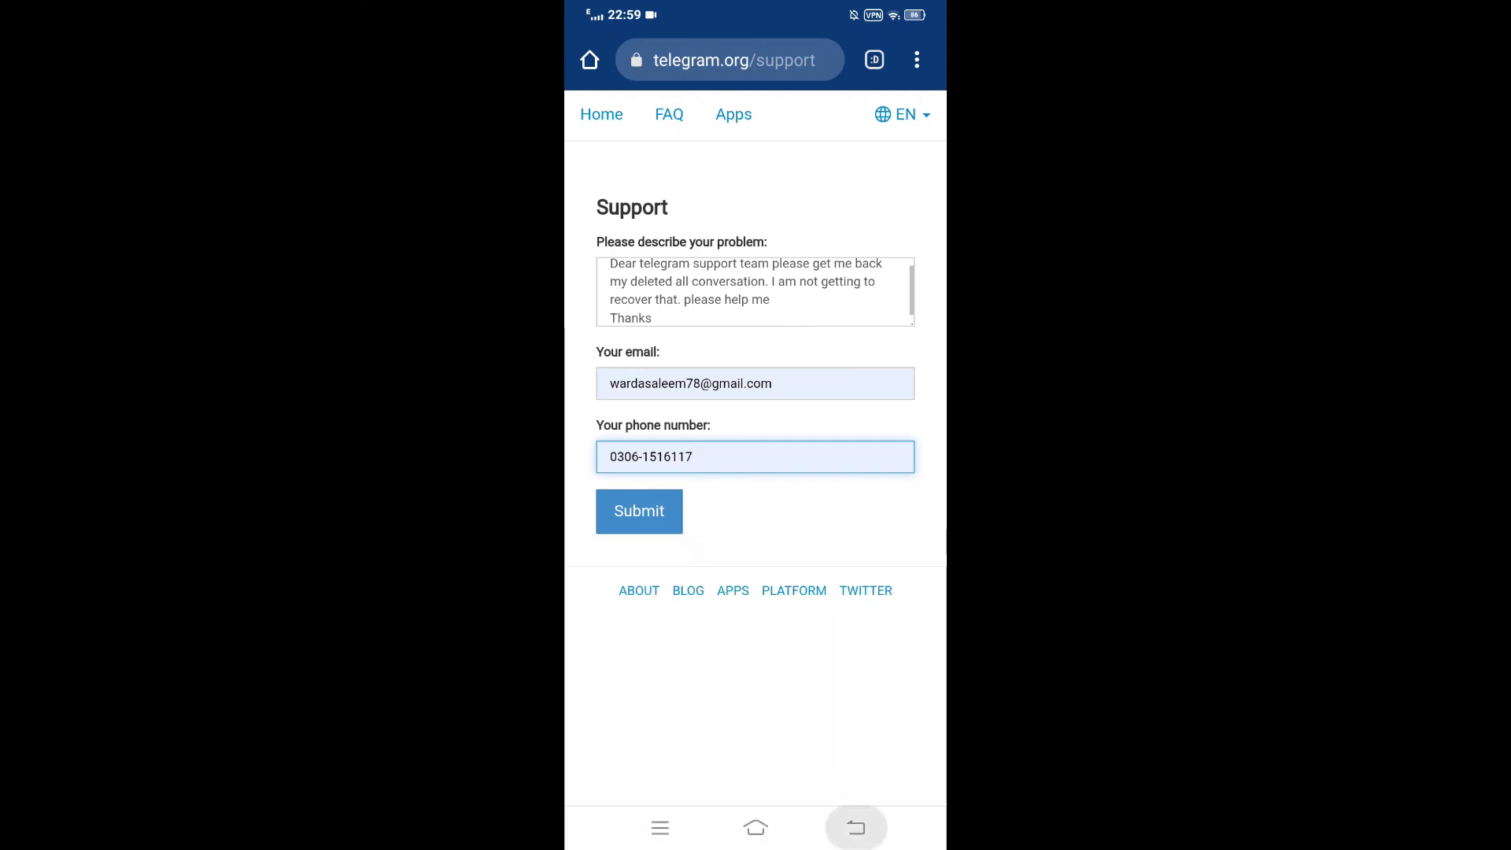
left_click(855, 827)
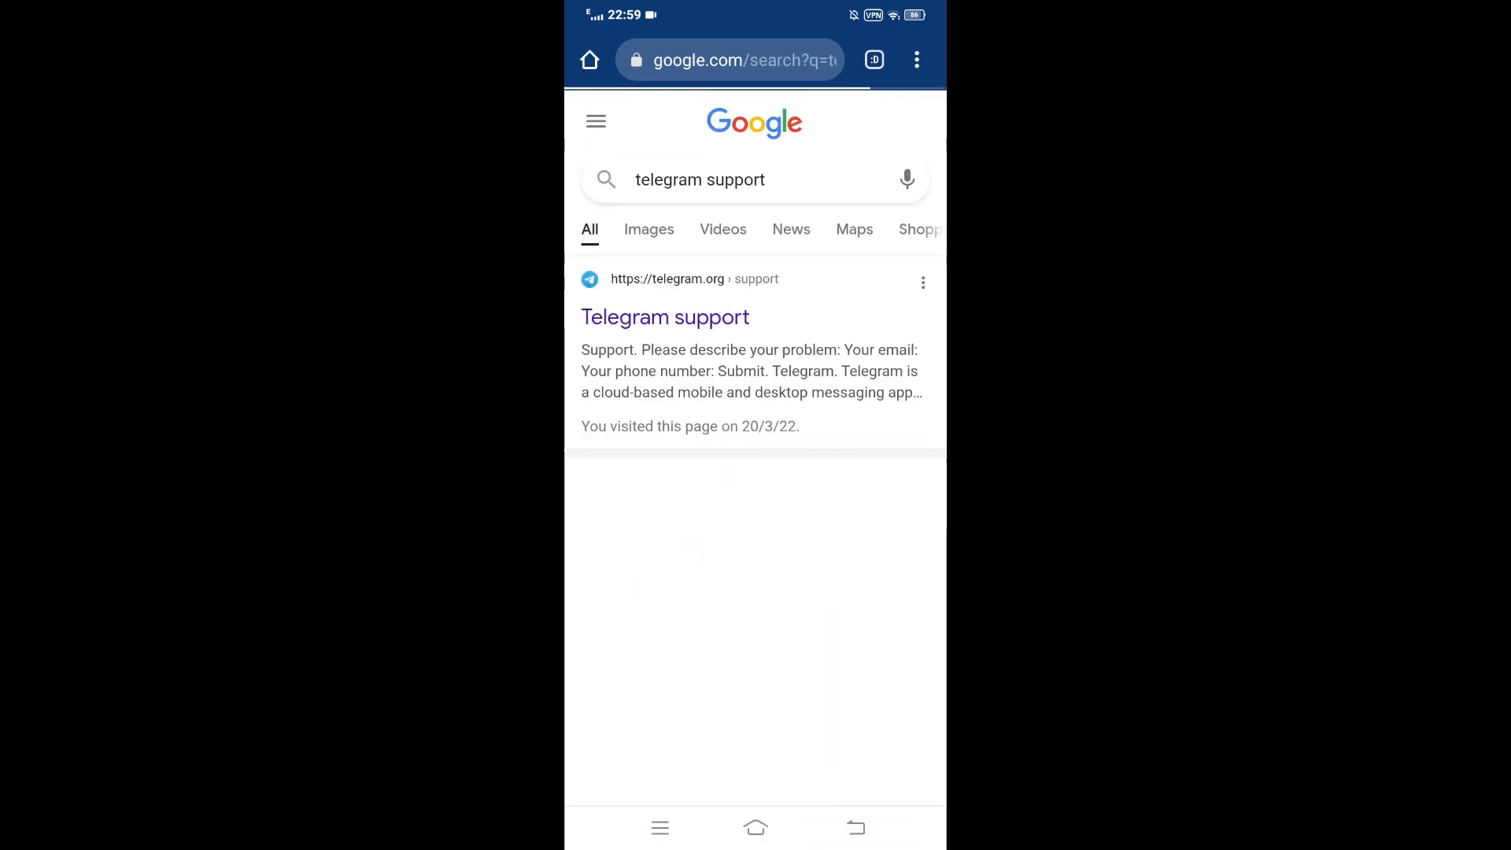